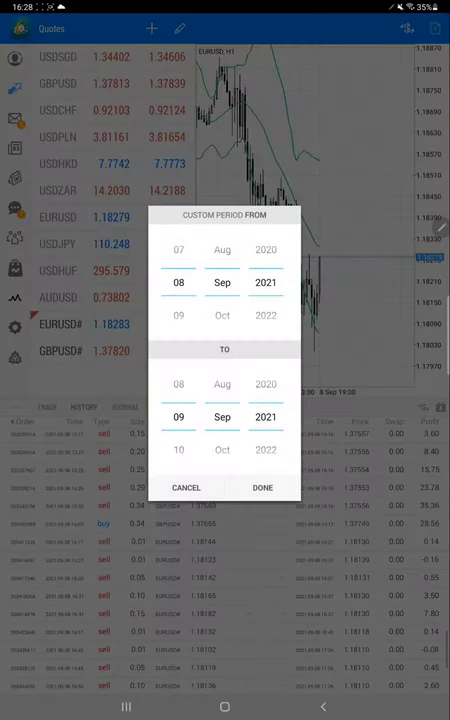
Step: Scroll the date wheels to a custom period of 08 Sep 2020 to 09 Sep 2021
scroll(down, 3)
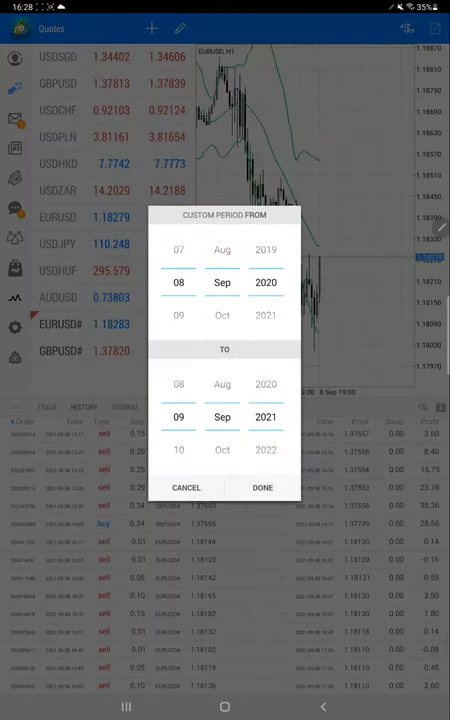
Step: Confirm the custom period with DONE and scroll through the resulting trade list and summary
click(260, 488)
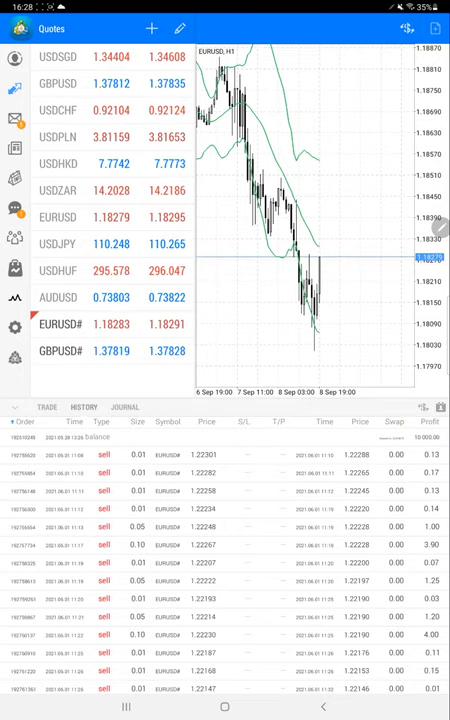
scroll(down, 3)
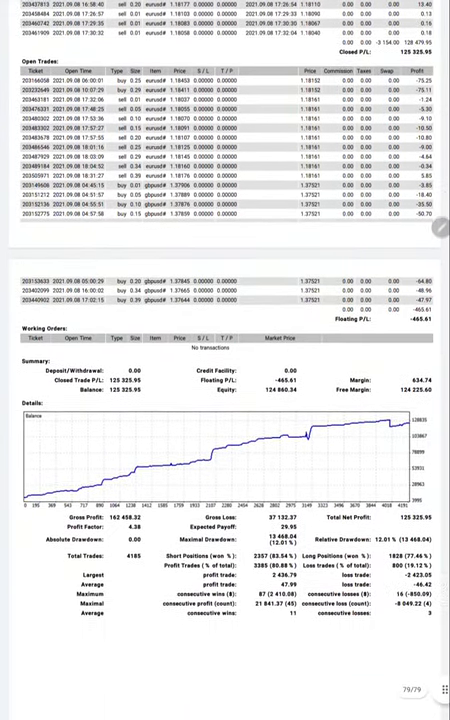
Step: Scroll the PDF statement from the summary back to the Closed Transactions rows
scroll(down, 3)
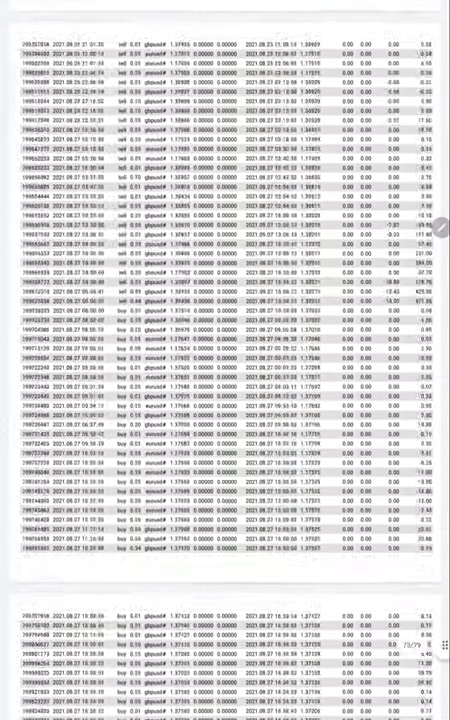
Step: Scroll the statement down past Open Trades to the Summary totals and balance growth chart
scroll(down, 3)
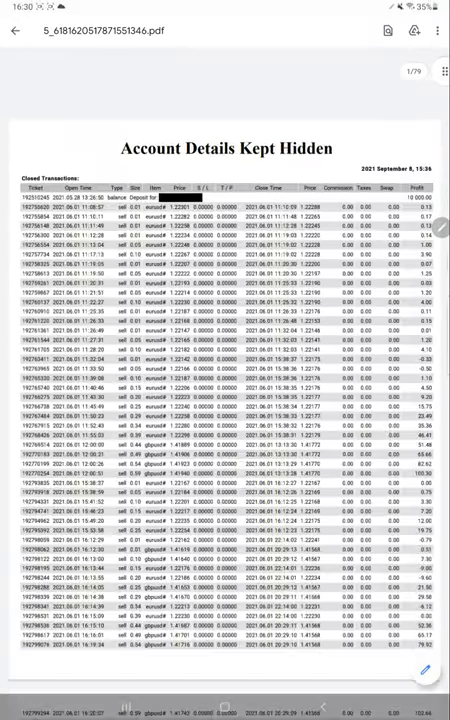
scroll(down, 3)
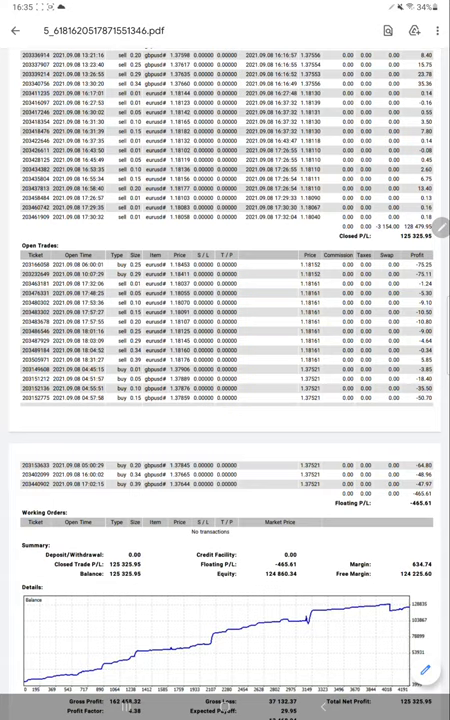
scroll(down, 3)
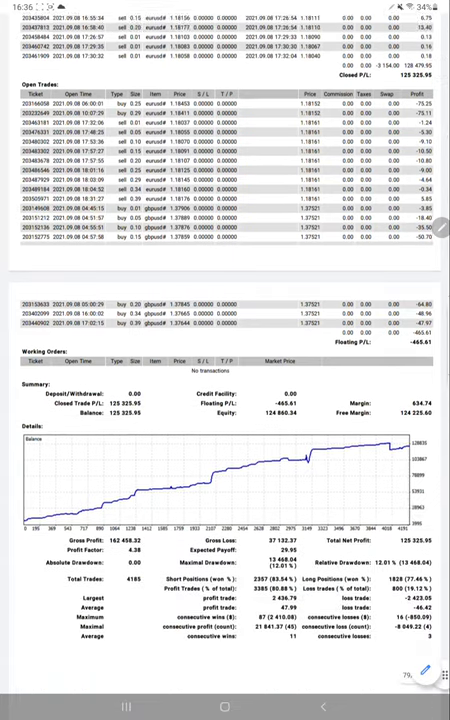
scroll(down, 3)
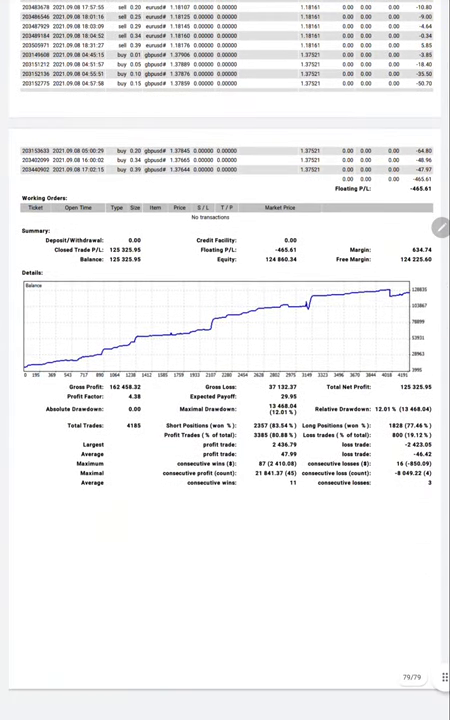